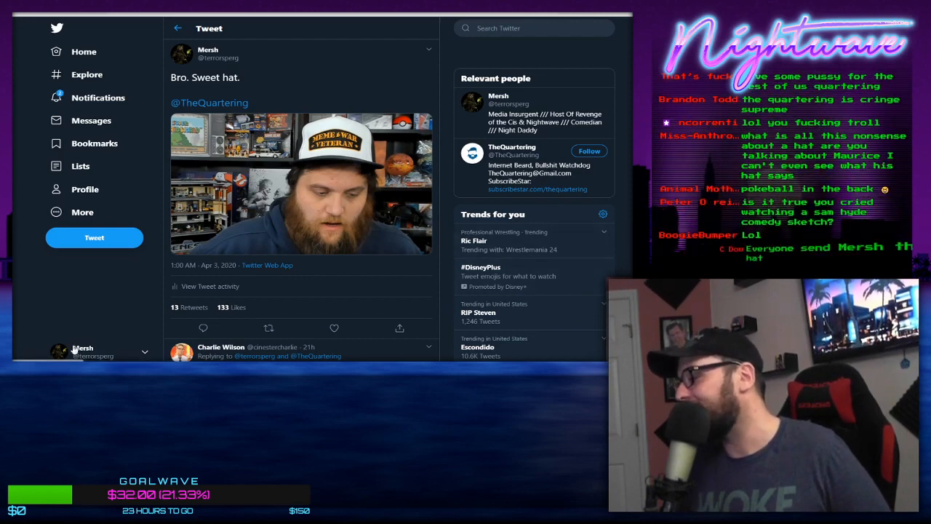
{"action": "scroll", "scroll_direction": "down", "scroll_amount": 3}
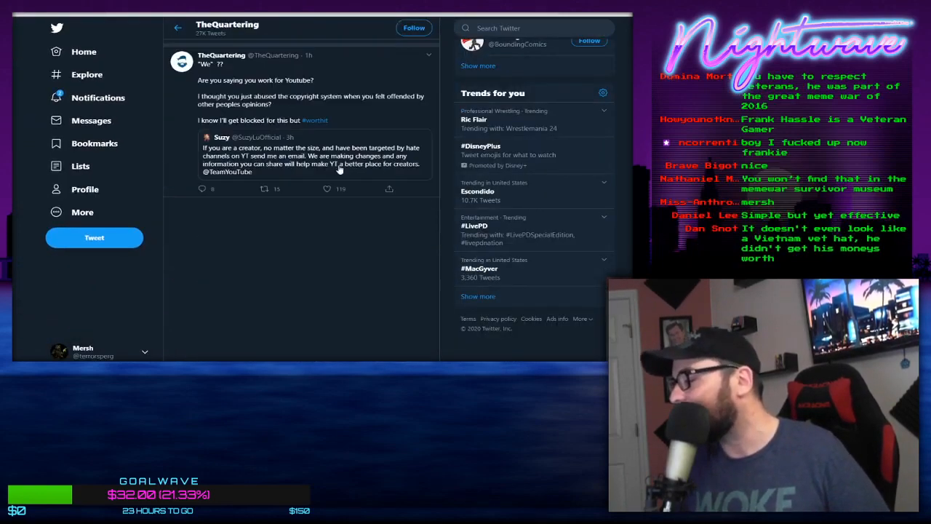
{"action": "scroll", "scroll_direction": "down", "scroll_amount": 3}
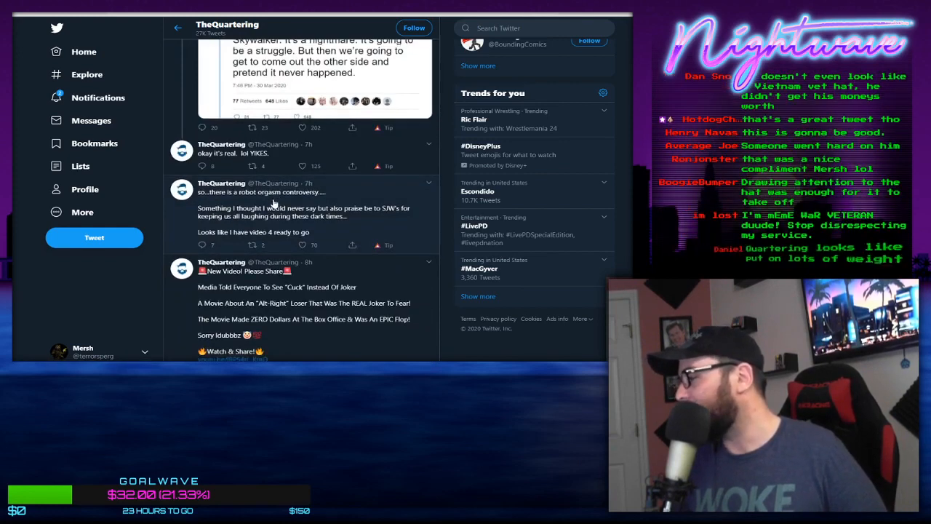
{"action": "scroll", "scroll_direction": "down", "scroll_amount": 3}
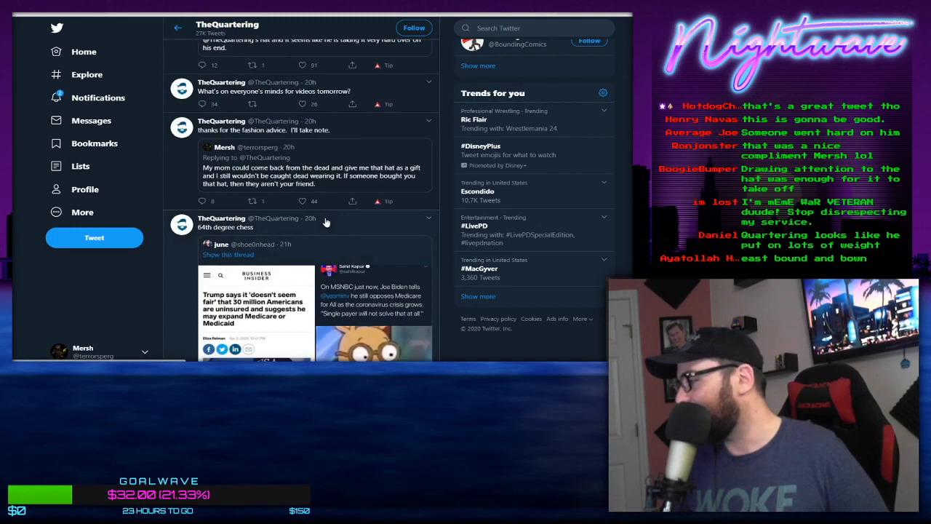
{"action": "scroll", "scroll_direction": "up", "scroll_amount": 3}
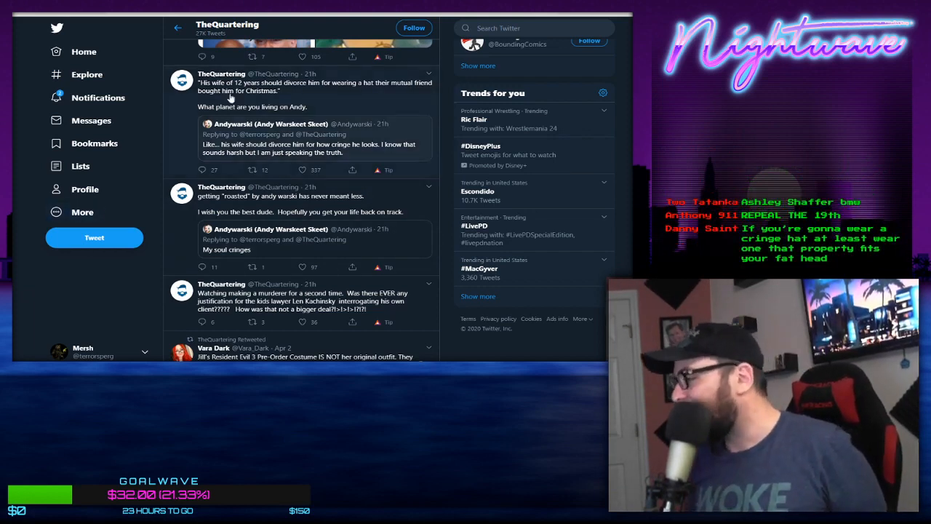
{"action": "mouse_move", "coordinate": [29, 122]}
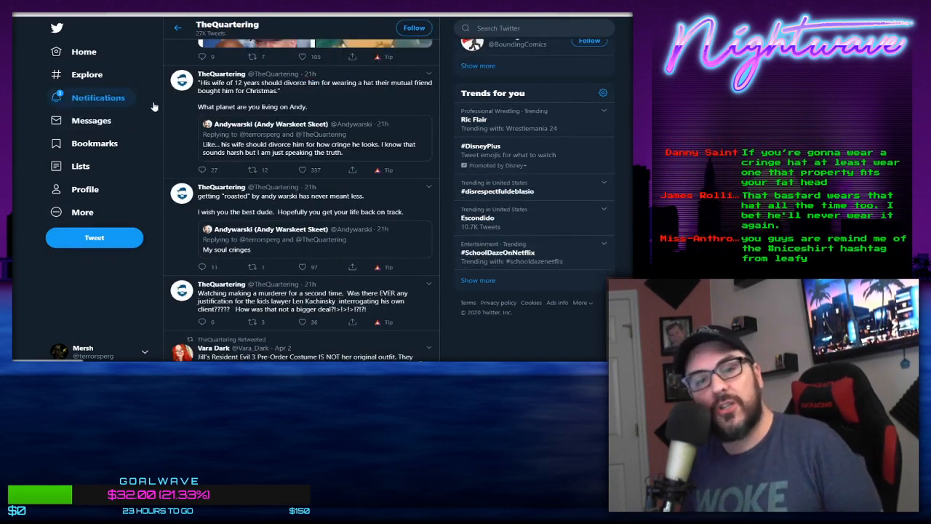
{"action": "mouse_move", "coordinate": [150, 178]}
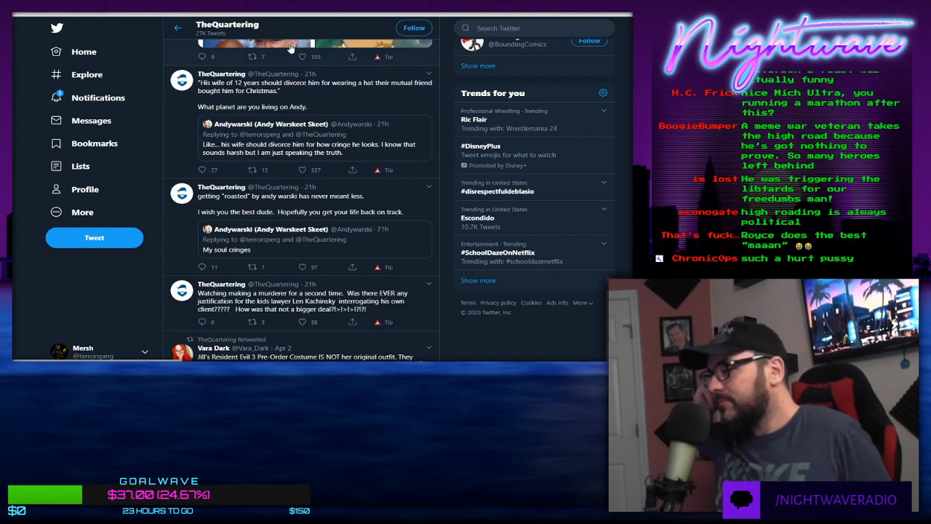
{"action": "mouse_move", "coordinate": [376, 46]}
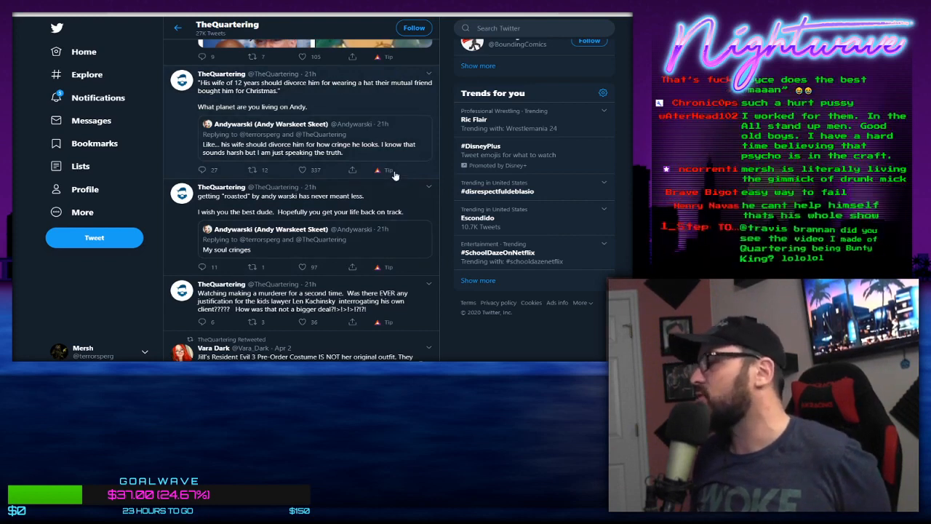
{"action": "mouse_move", "coordinate": [267, 214]}
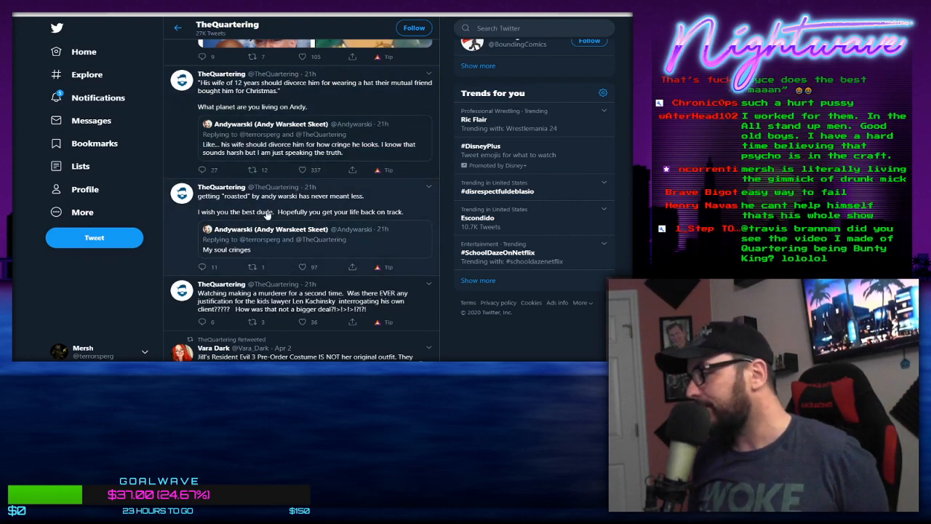